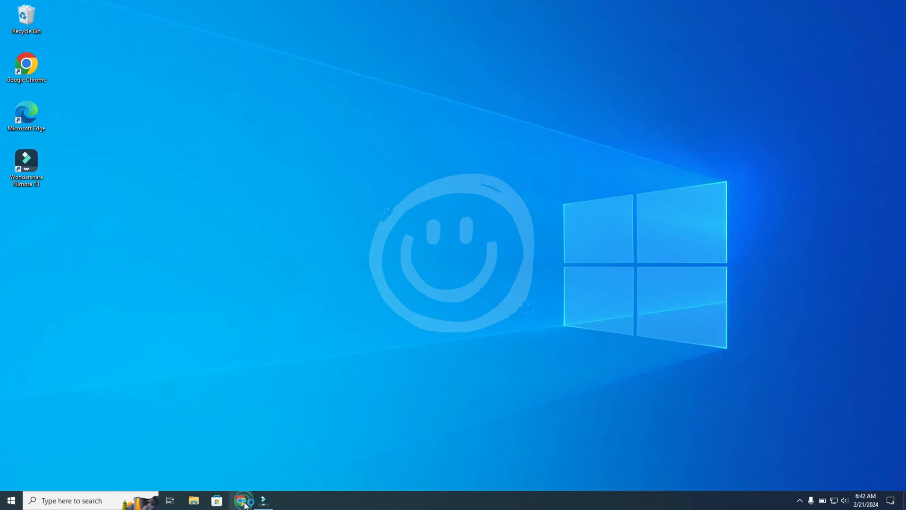
Step: Search Google in Chrome for 'bluetooth driver for windows 10'
click(242, 500)
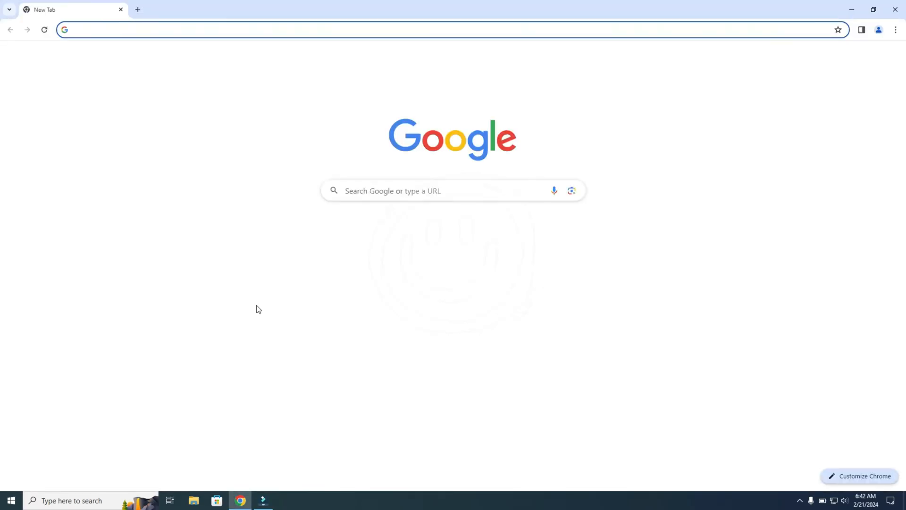
text(blu)
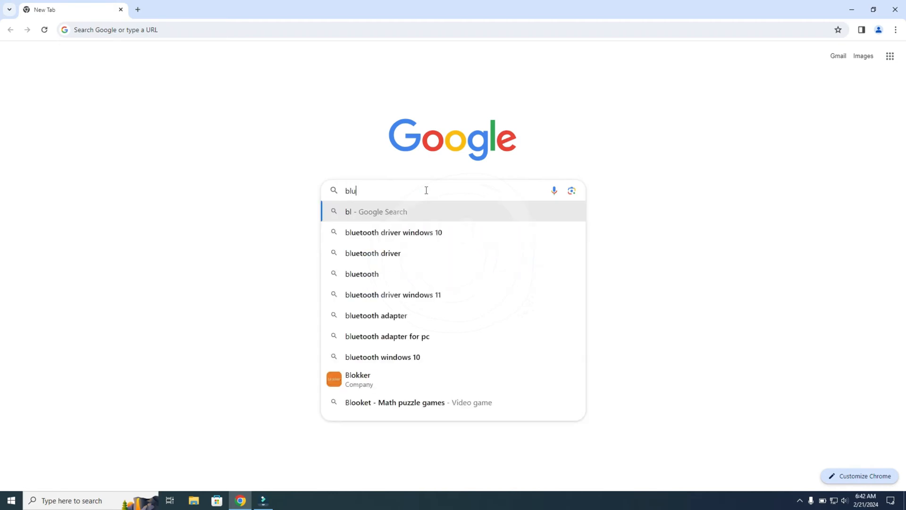
click(394, 233)
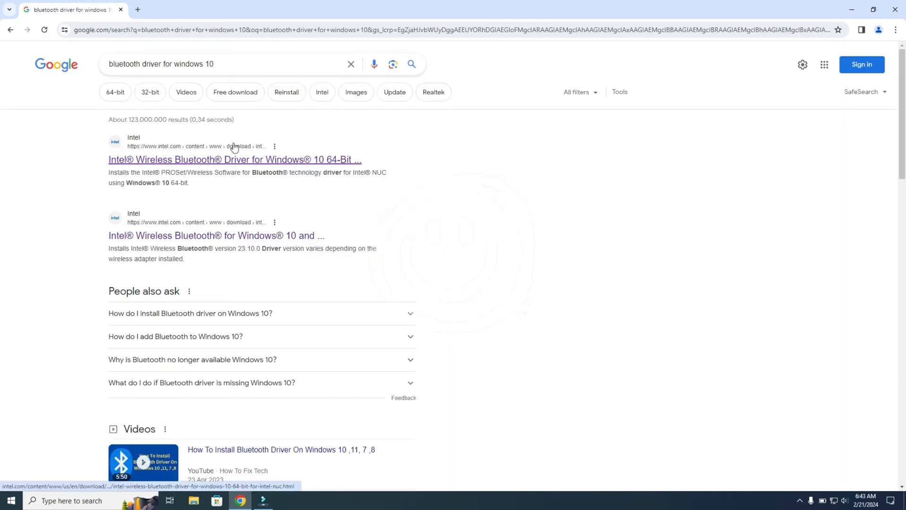
mouse_move(156, 232)
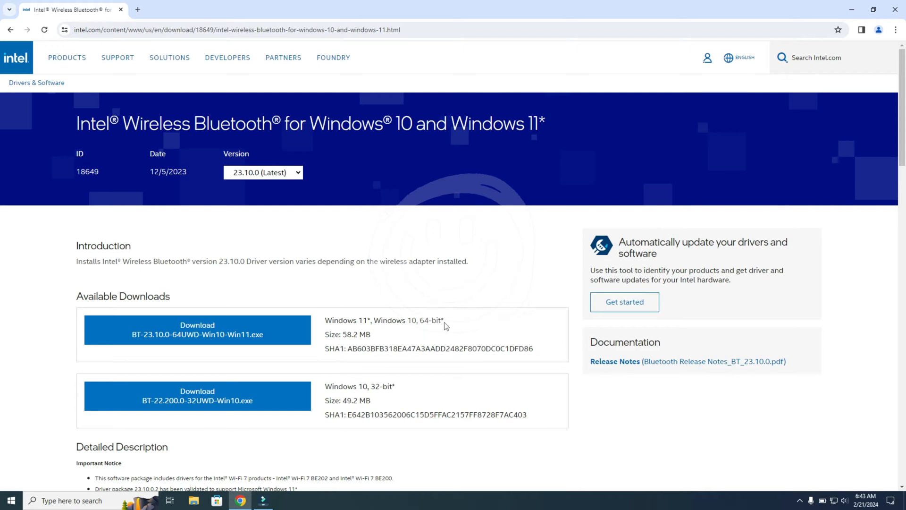
mouse_move(444, 377)
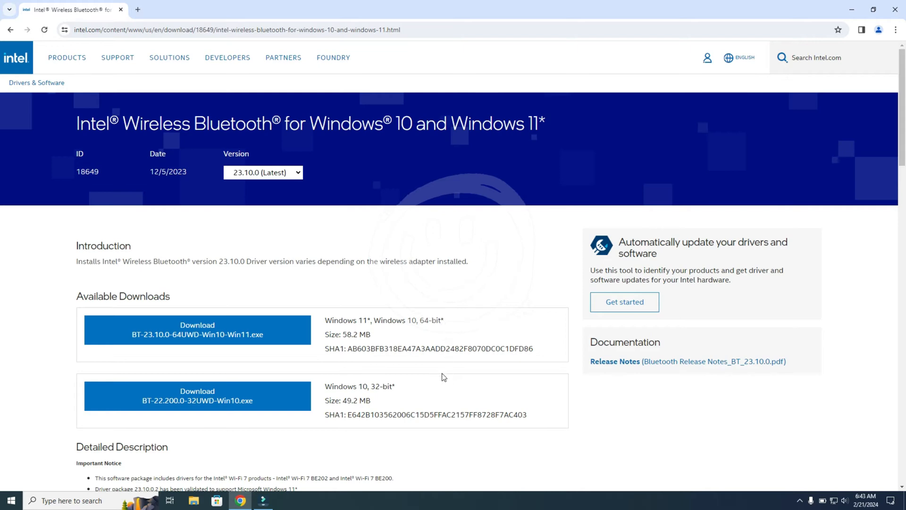
mouse_move(19, 498)
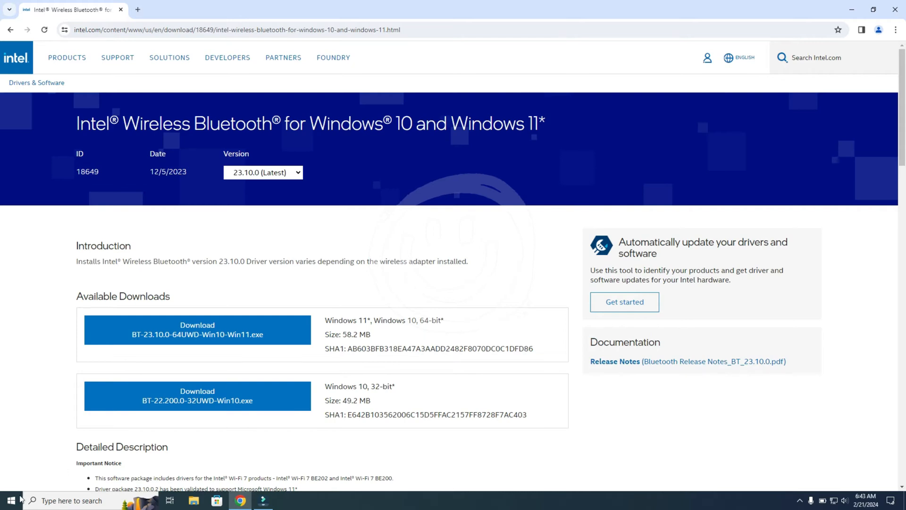
Step: Search Start for 'system' to check the 64-bit system type on About
click(6, 501)
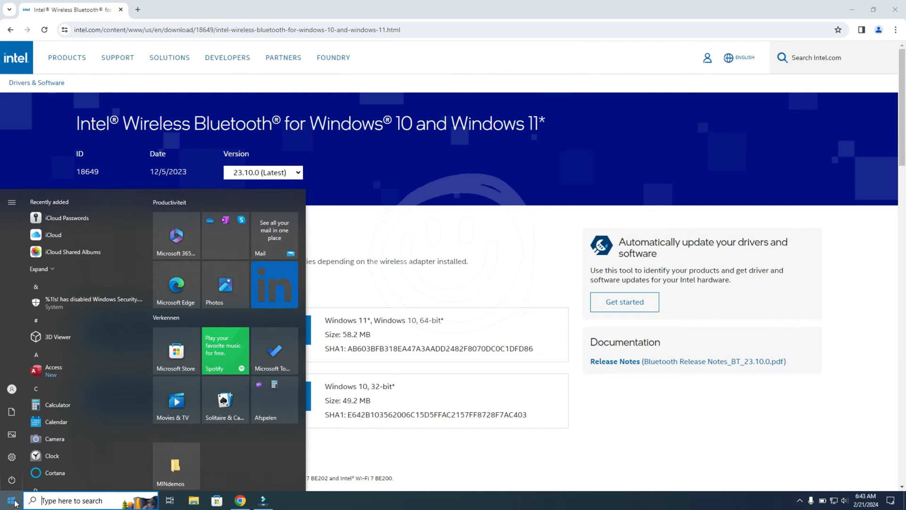
text(system)
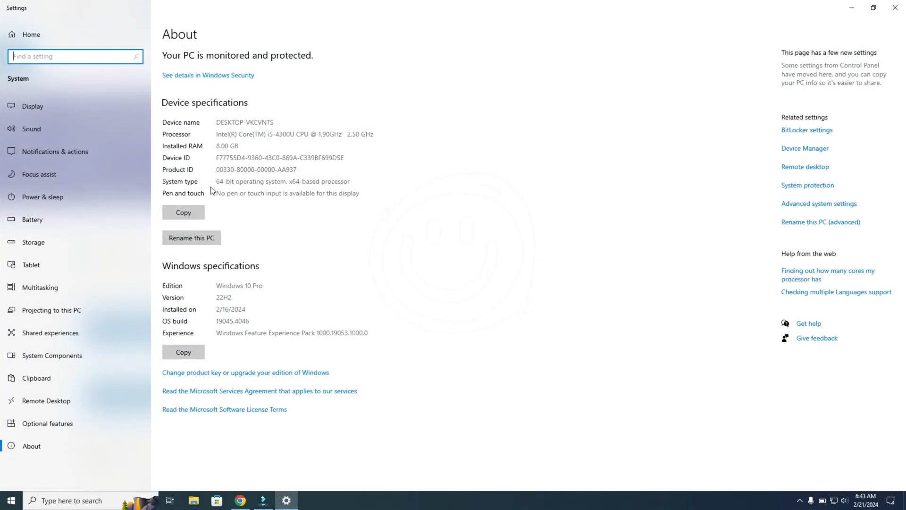
mouse_move(893, 10)
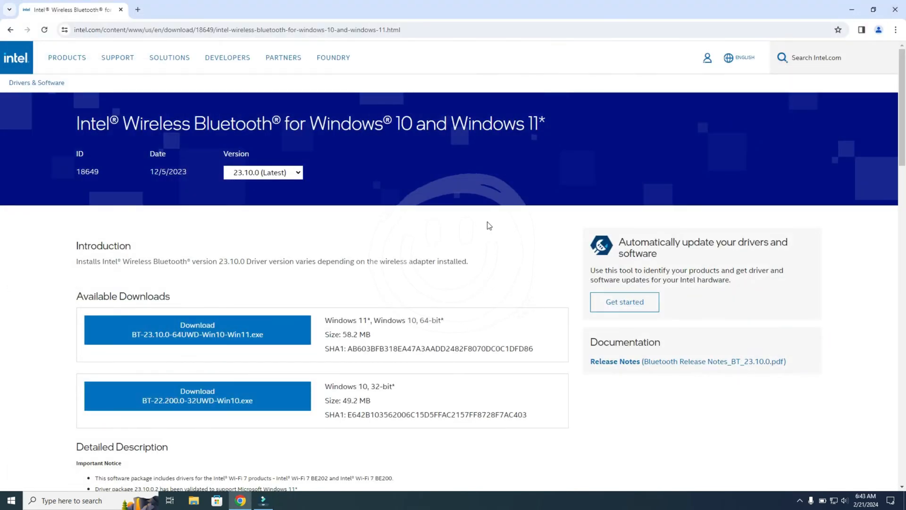
mouse_move(218, 335)
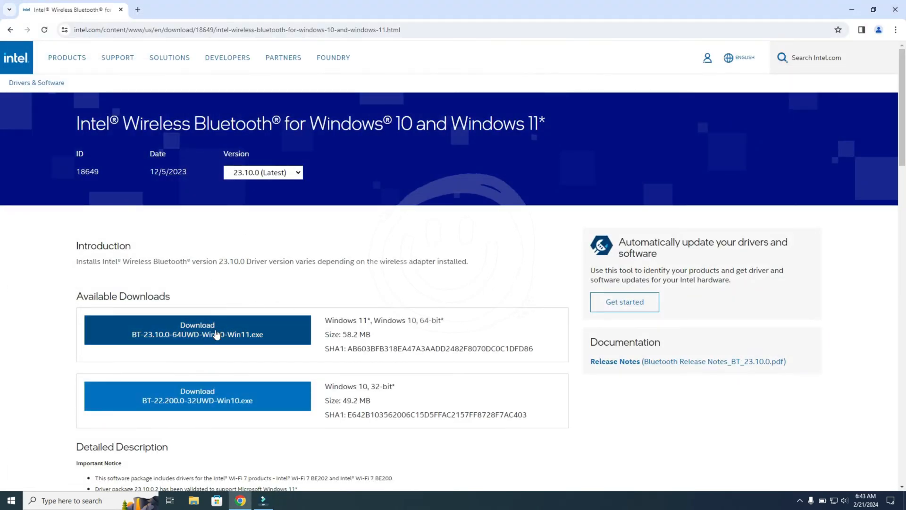
Step: Download the BT-23.10.0-64UWD driver after accepting Intel's license terms
click(197, 330)
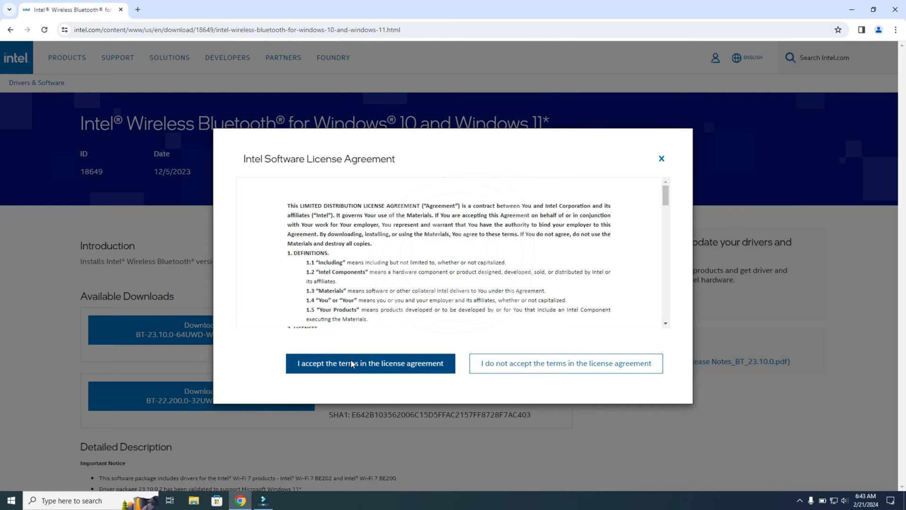
click(371, 363)
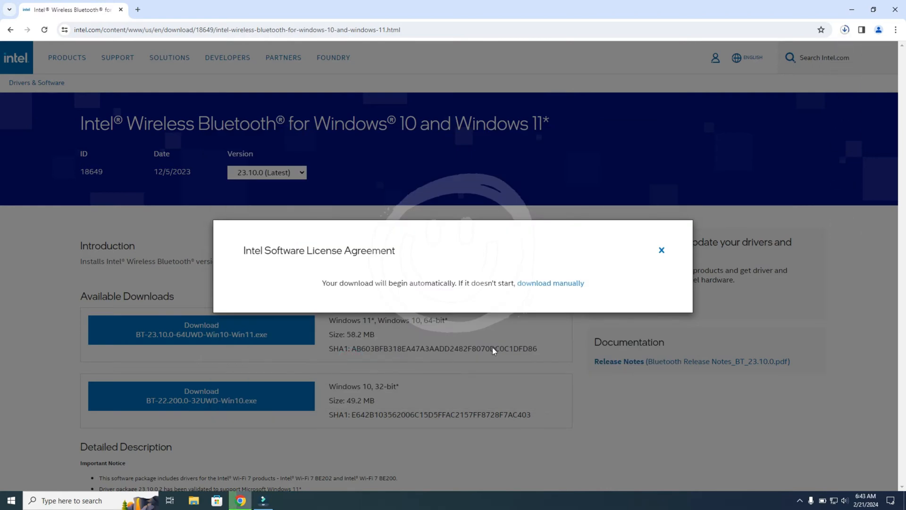
click(662, 249)
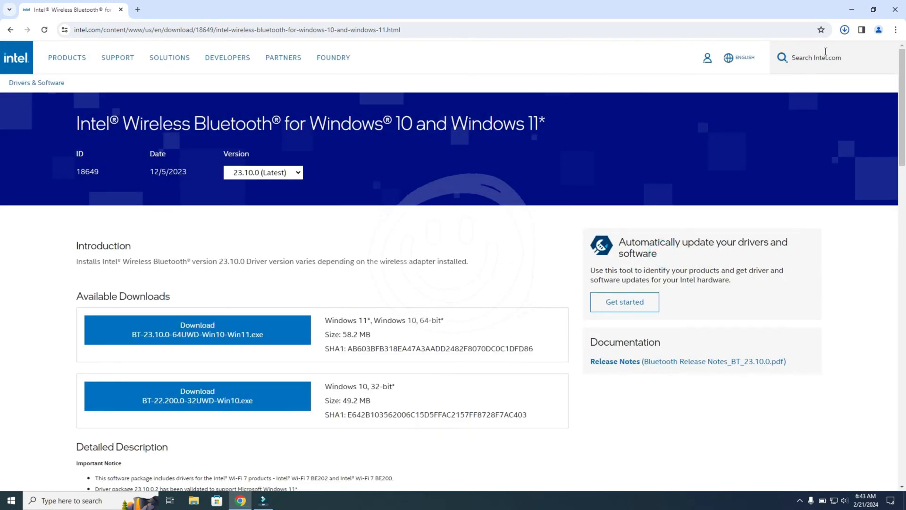
click(845, 29)
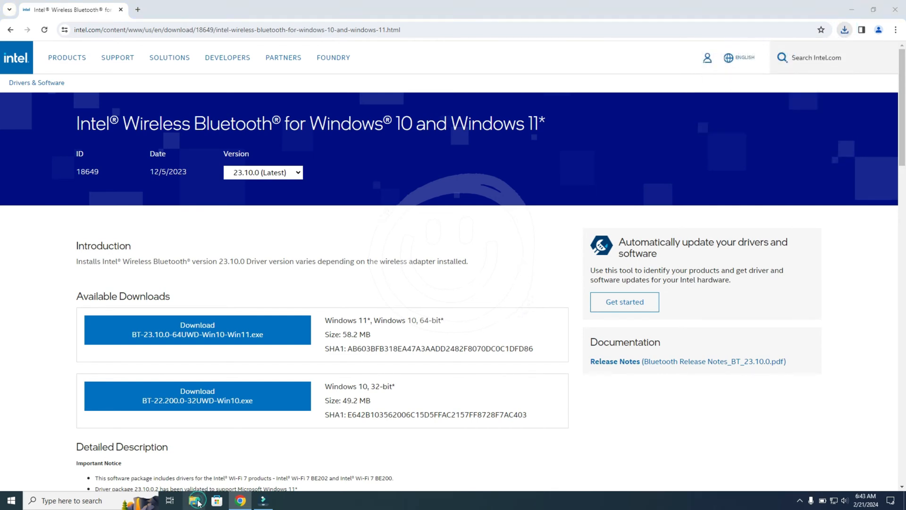
Step: Run BT-23.10.0-64UWD-Win10-Win11 from the Downloads folder in File Explorer
click(193, 501)
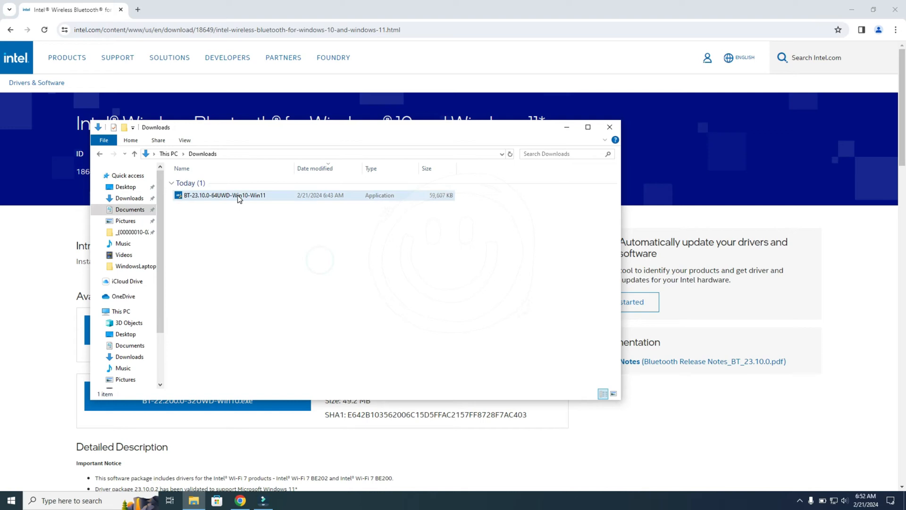
click(239, 195)
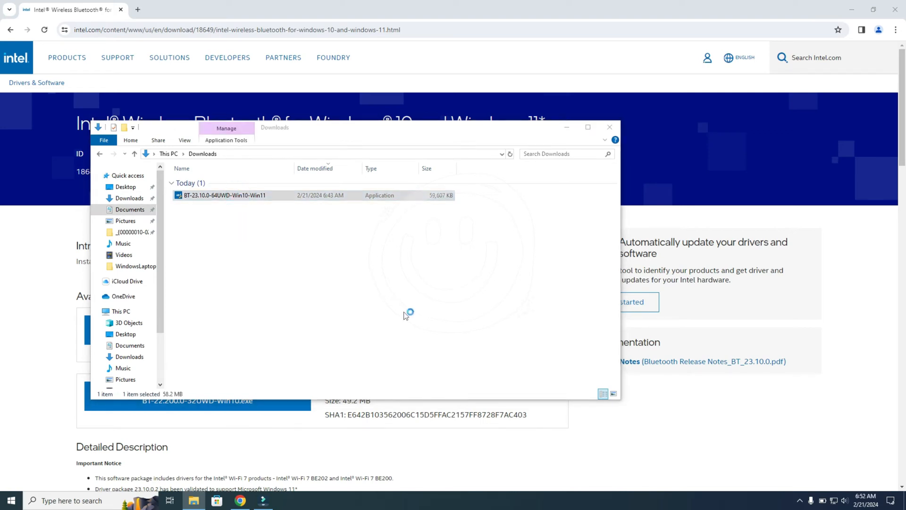
double_click(225, 195)
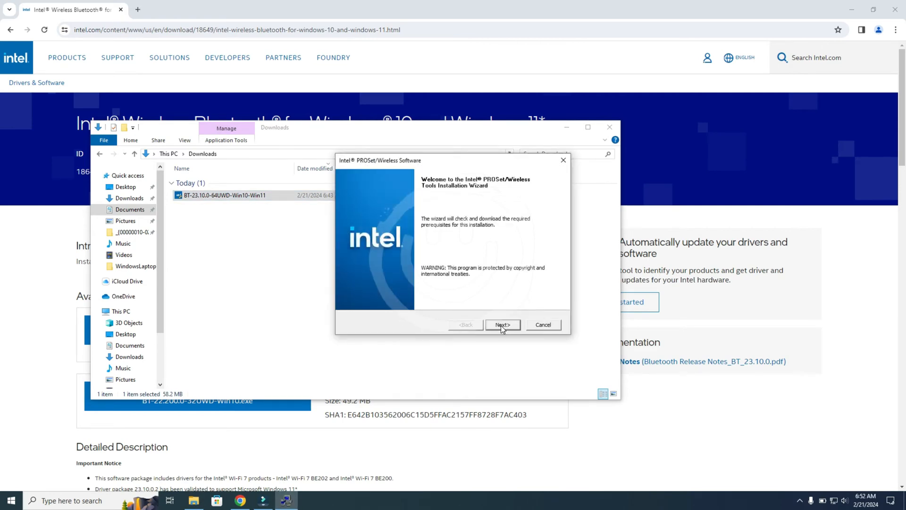
Step: Get past the setup welcome page and accept the license agreement
click(503, 325)
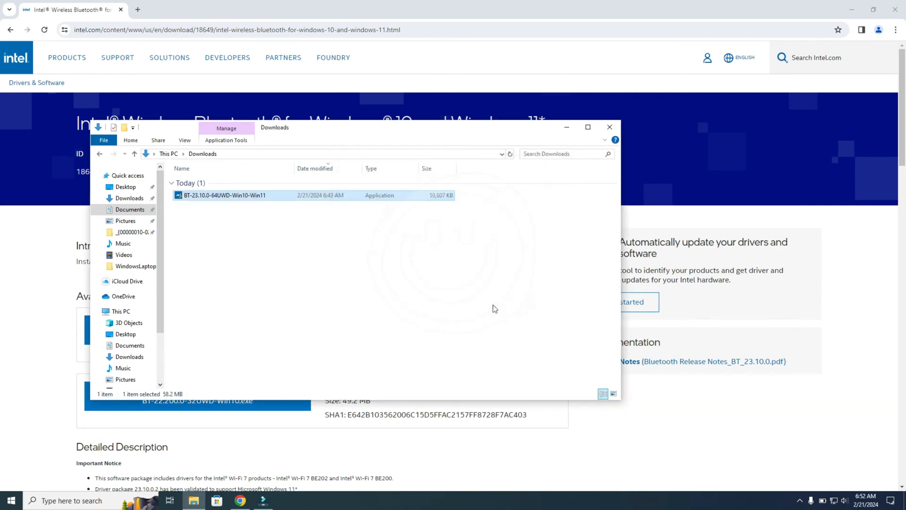
double_click(224, 195)
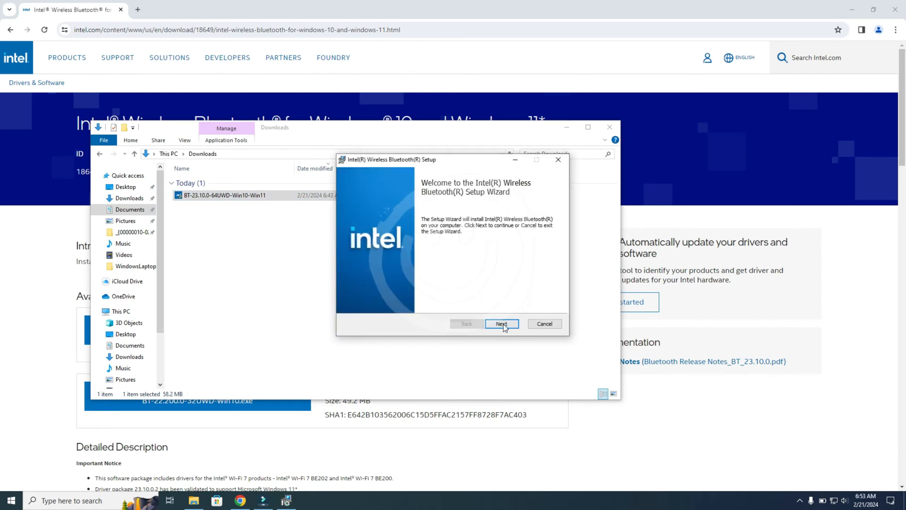
click(502, 324)
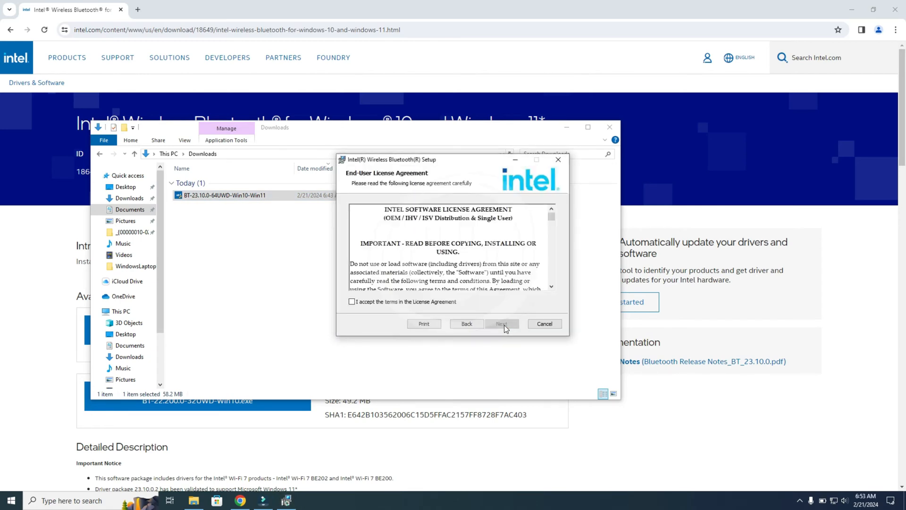
mouse_move(456, 281)
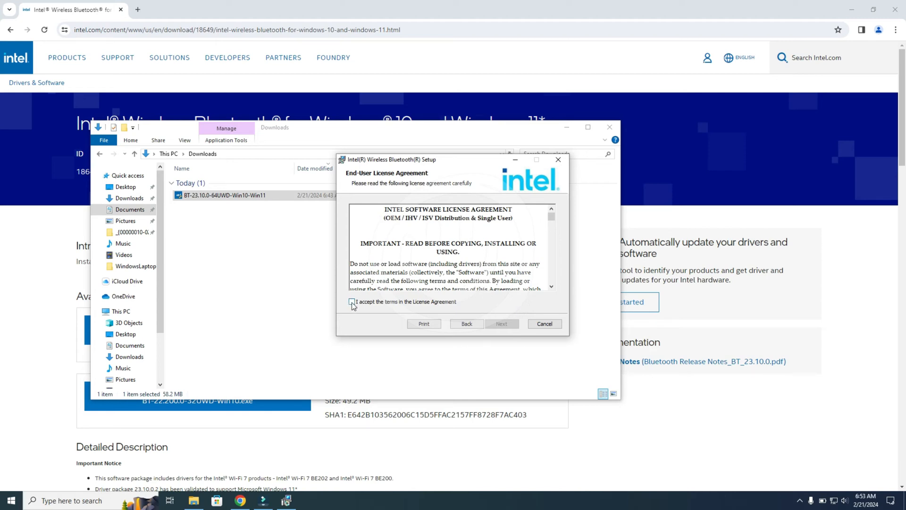
click(351, 302)
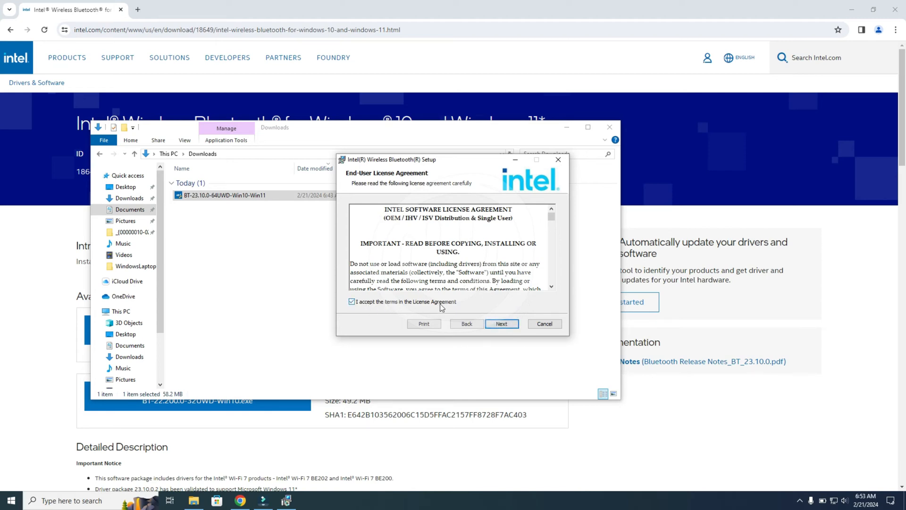
mouse_move(503, 324)
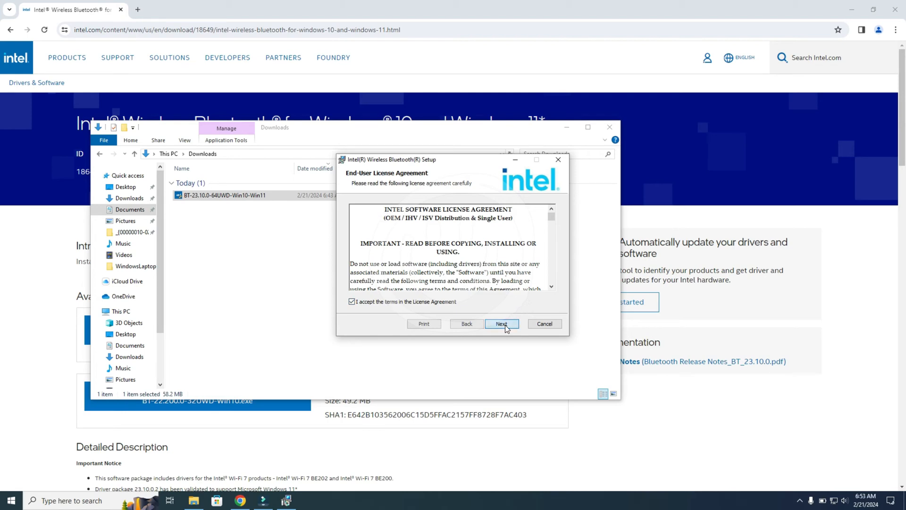
Step: Install with the Typical setup type and finish the wizard
click(502, 324)
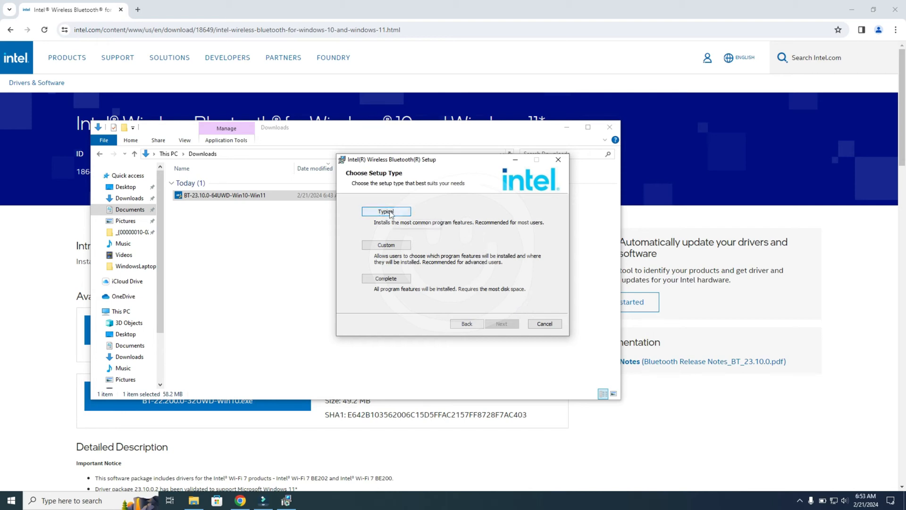
click(501, 324)
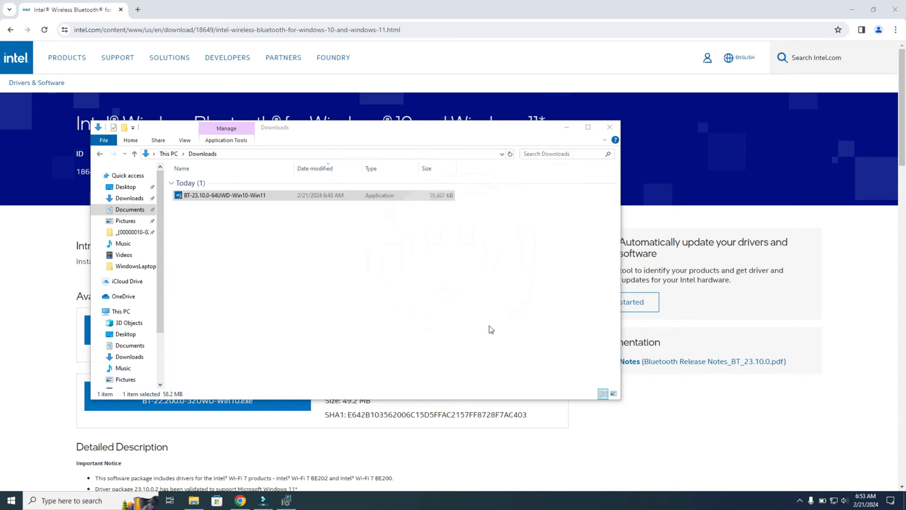
double_click(224, 195)
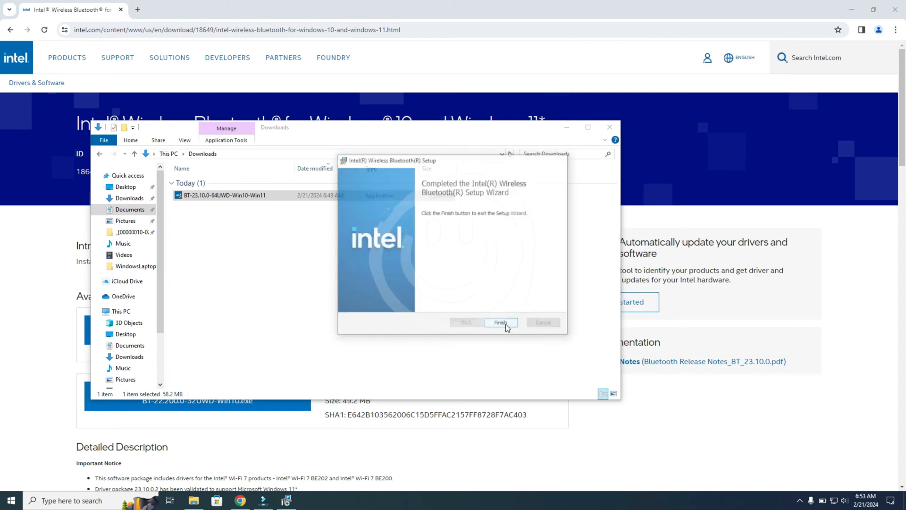
click(501, 323)
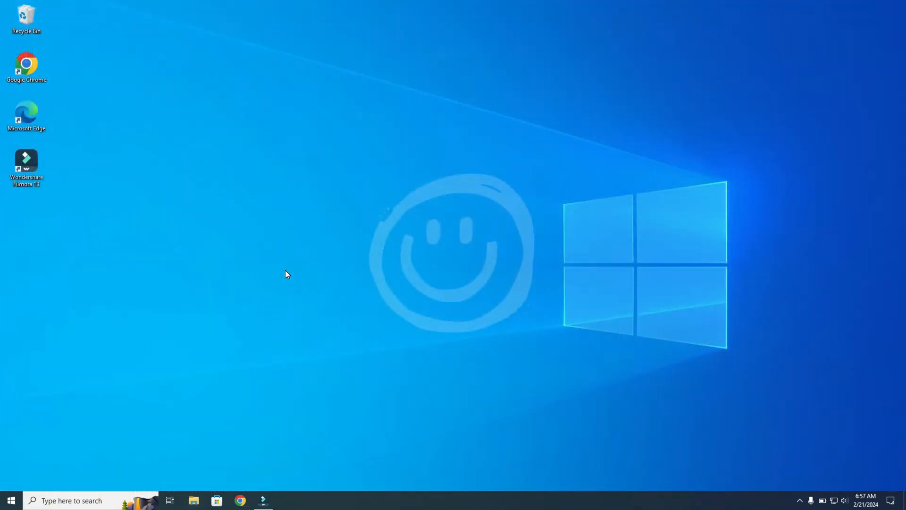
mouse_move(286, 280)
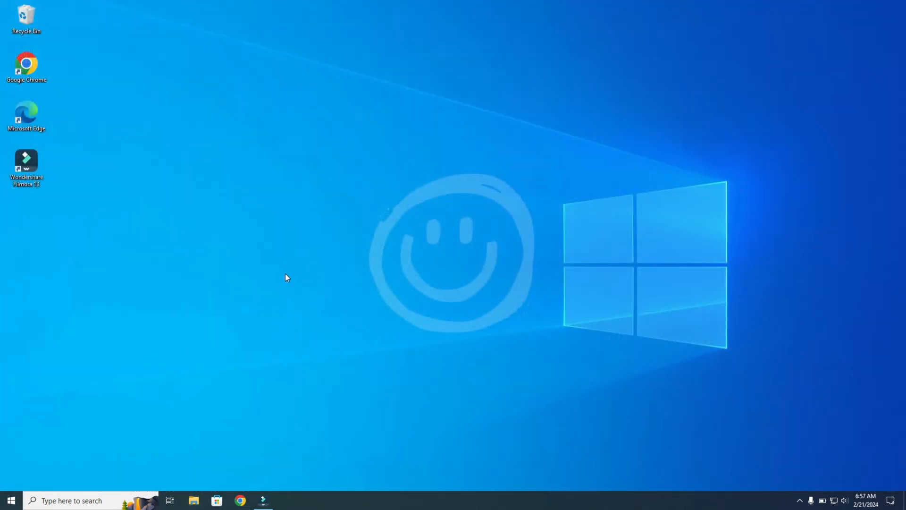
mouse_move(71, 475)
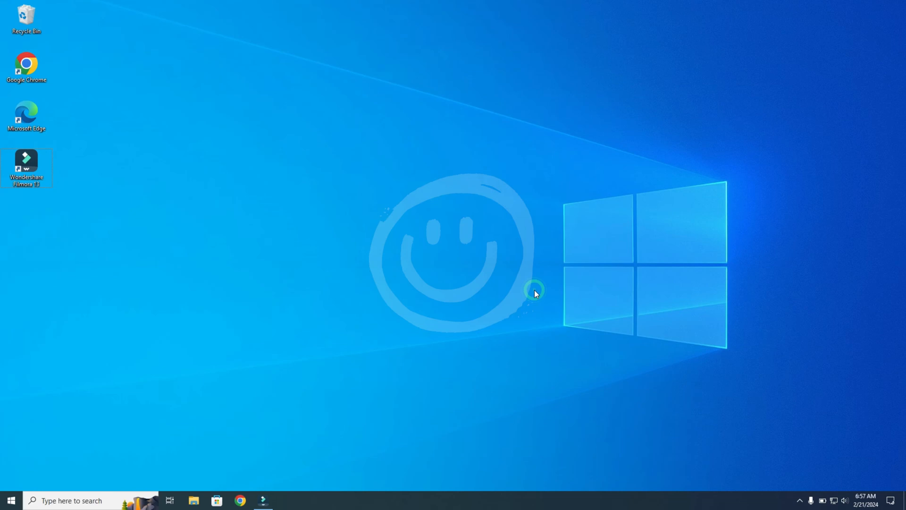
click(9, 500)
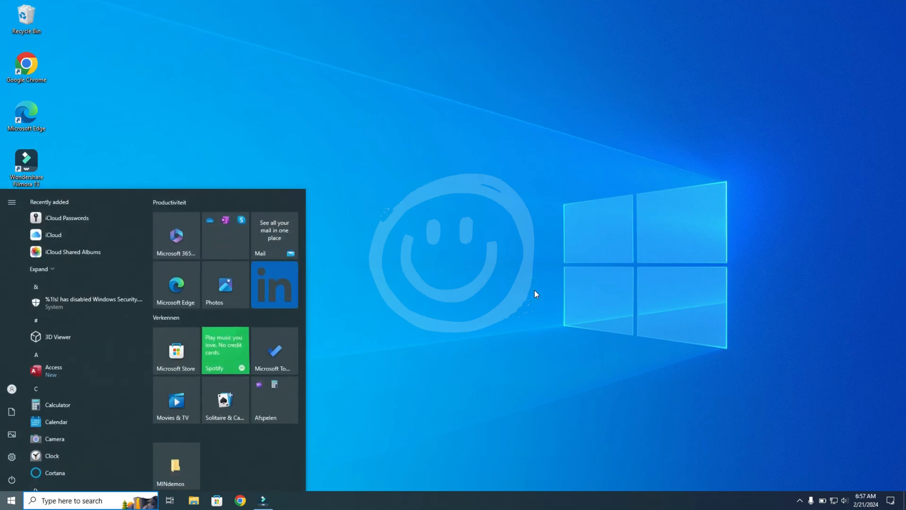
text(devu)
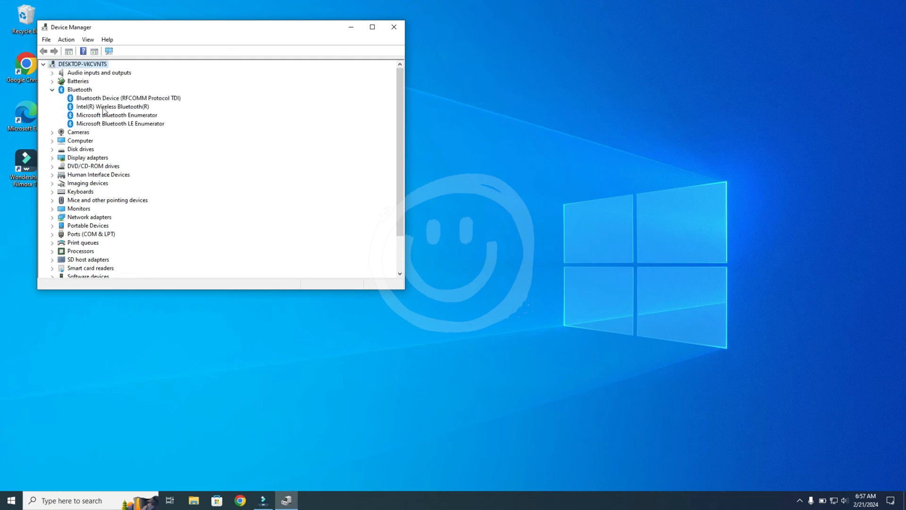
mouse_move(194, 113)
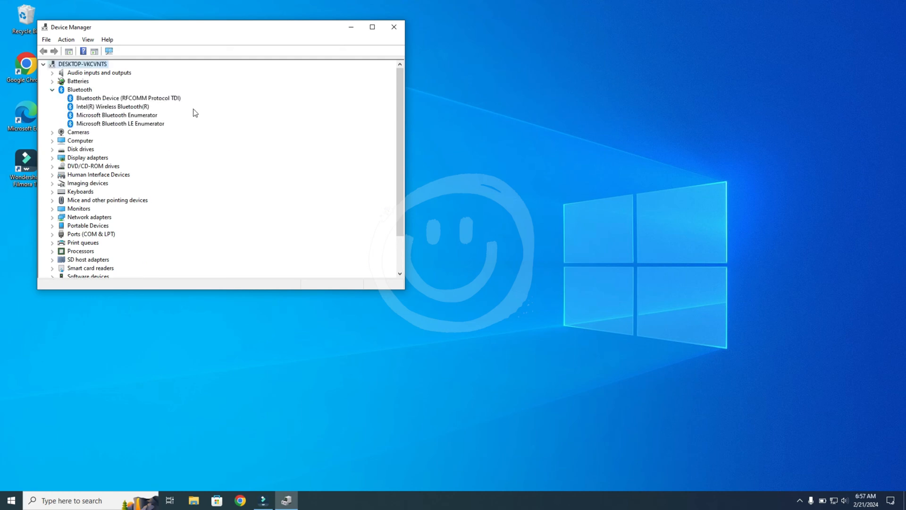
click(393, 27)
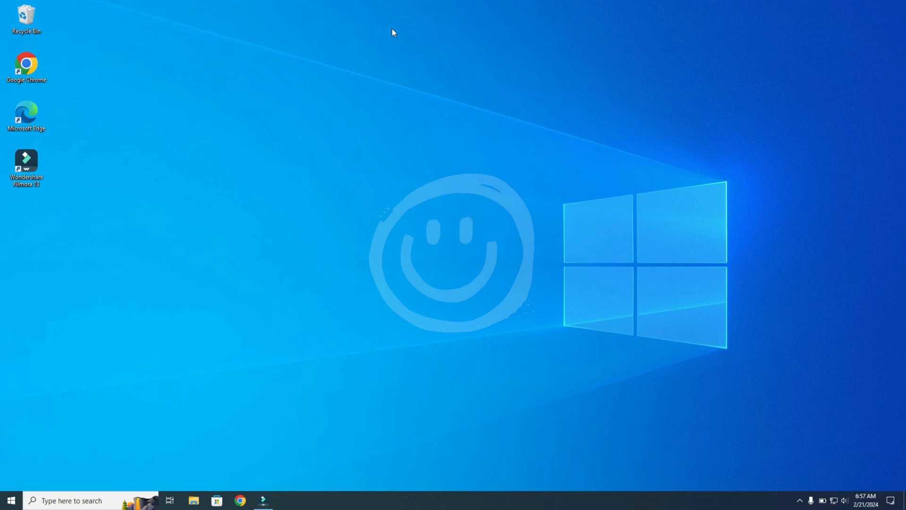
mouse_move(82, 485)
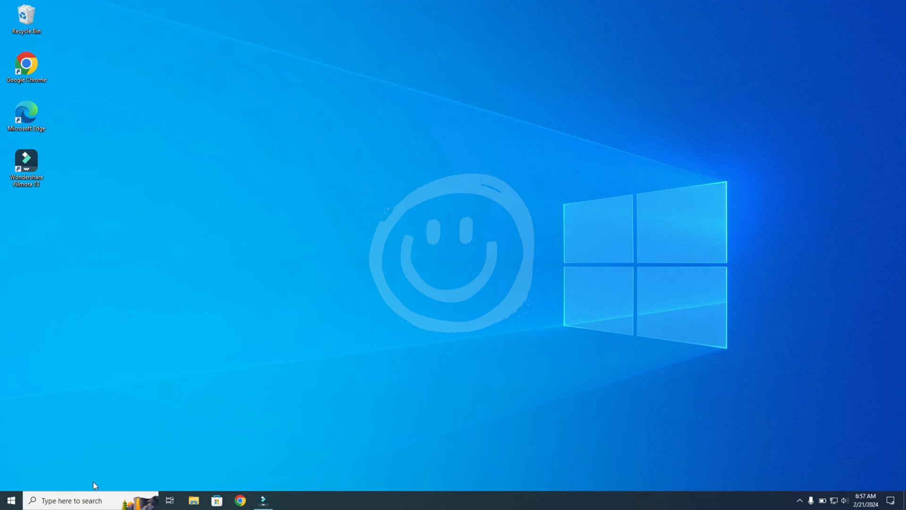
Step: Open Bluetooth & other devices and toggle Bluetooth off, then back on
click(85, 501)
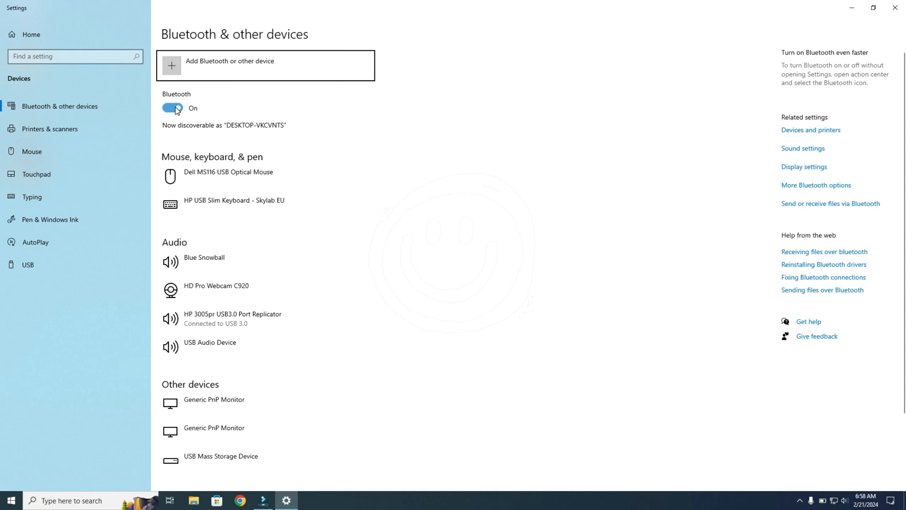
click(171, 108)
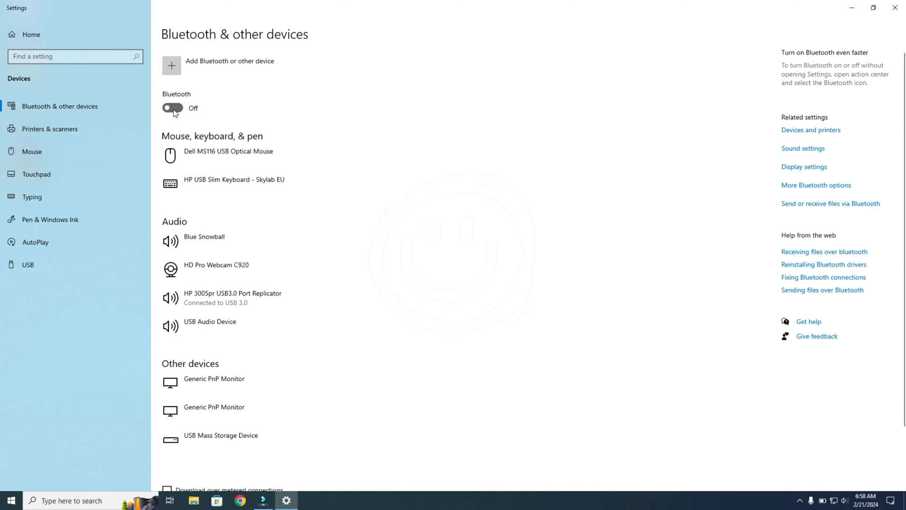
click(171, 108)
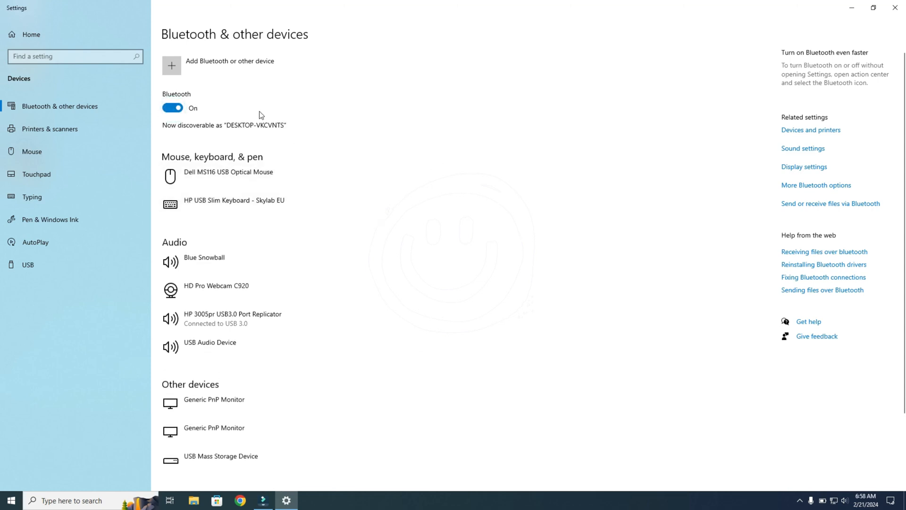